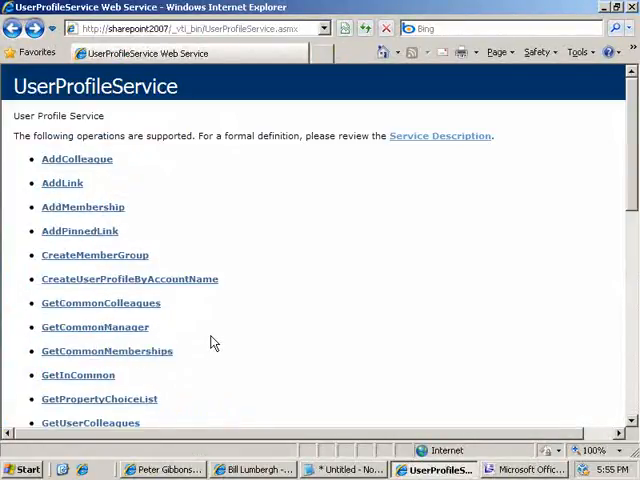
# Step: Invoke the GetUserProfileByName web service test, scroll through the returned profile XML, and close it
pyautogui.write('getuserpr')
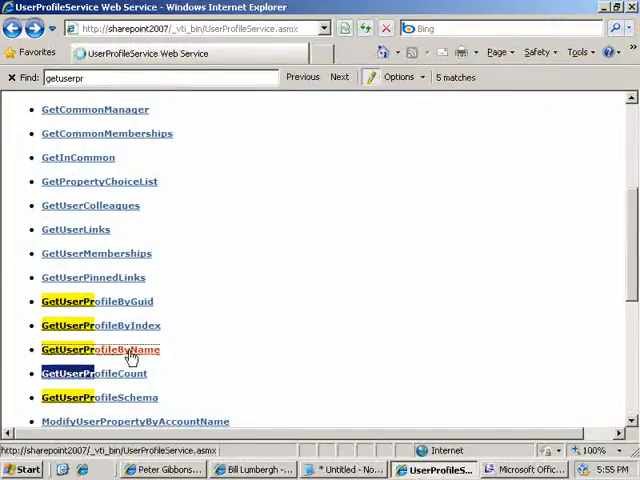
pyautogui.click(100, 349)
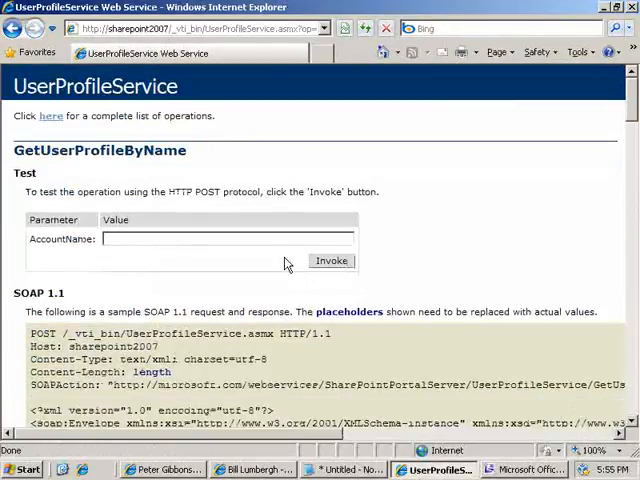
pyautogui.click(331, 261)
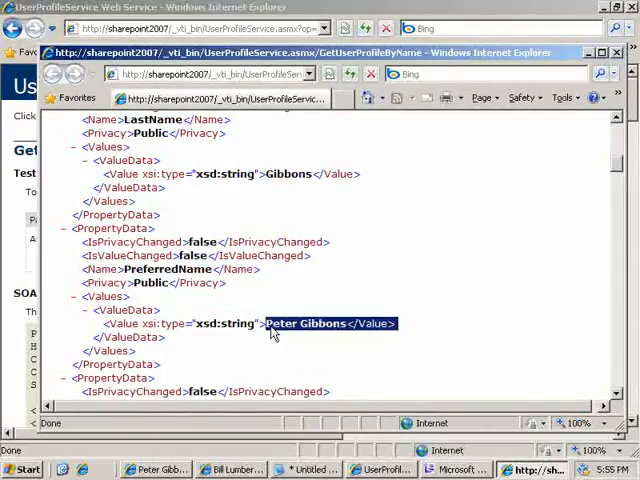
pyautogui.scroll(-3)
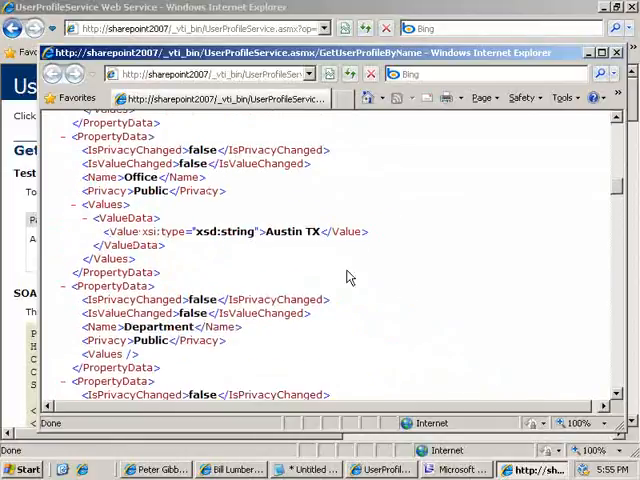
pyautogui.scroll(-3)
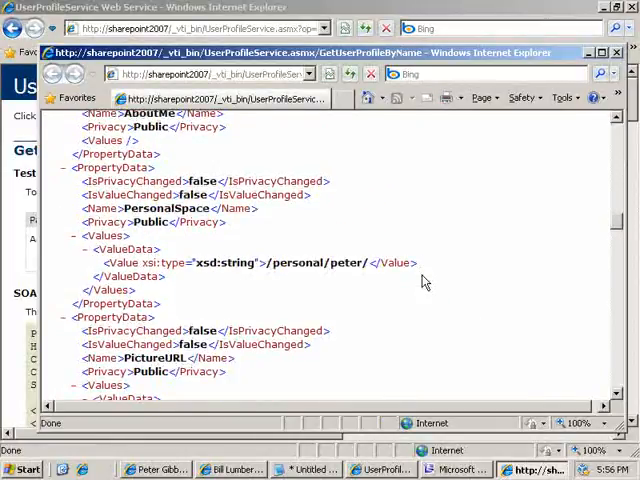
pyautogui.scroll(-3)
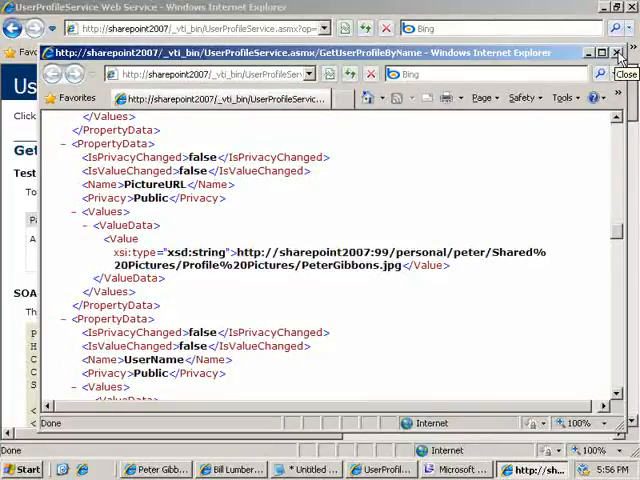
pyautogui.click(524, 469)
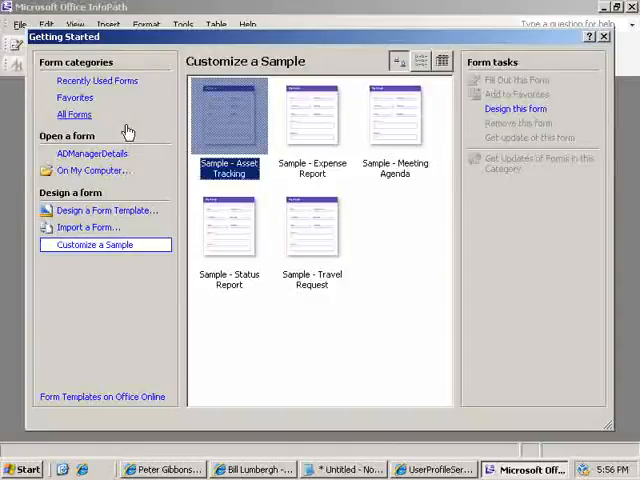
# Step: Start a new blank form template and begin a receive-data web service connection
pyautogui.click(108, 210)
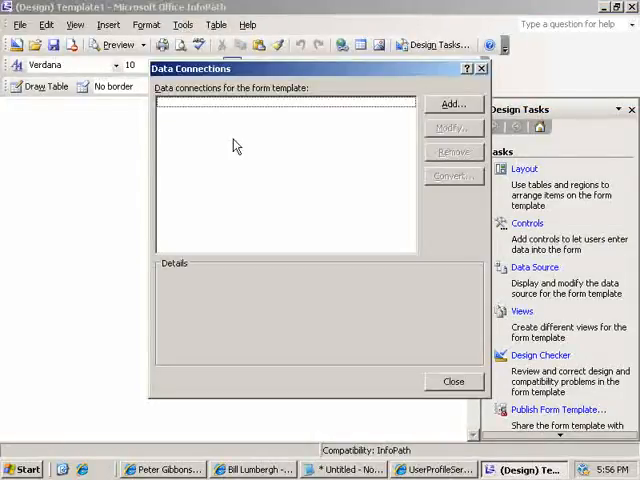
pyautogui.click(452, 104)
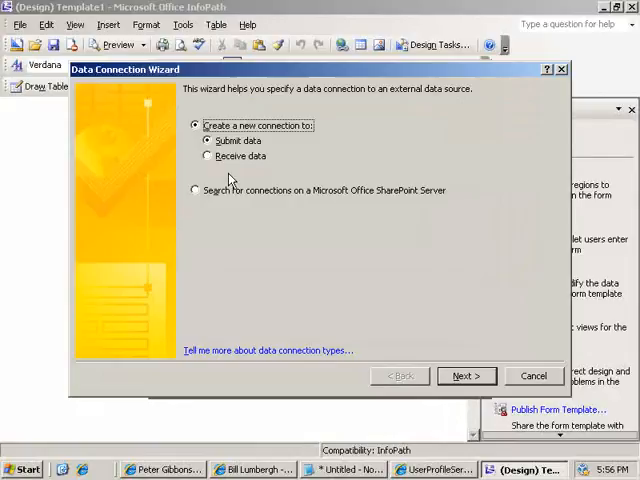
pyautogui.click(465, 375)
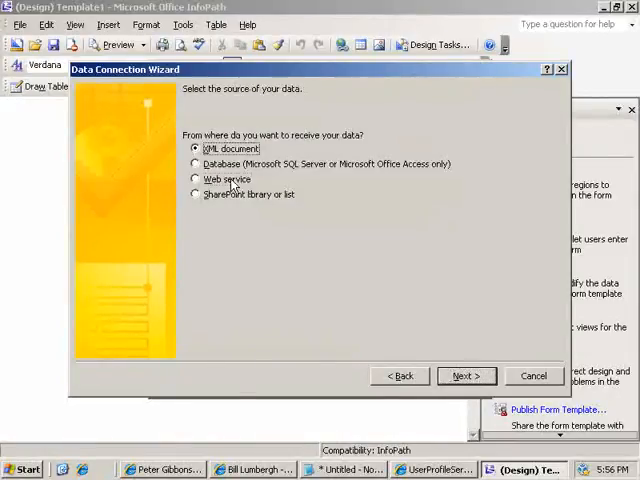
pyautogui.click(465, 375)
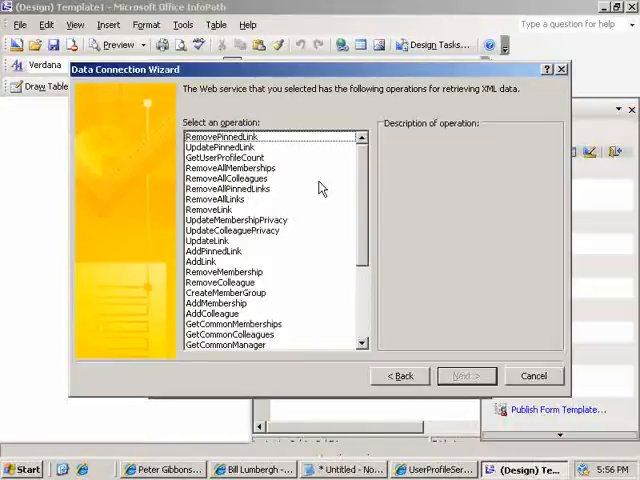
# Step: Select the GetUserProfileByName operation and name the connection UserProfile
pyautogui.scroll(-3)
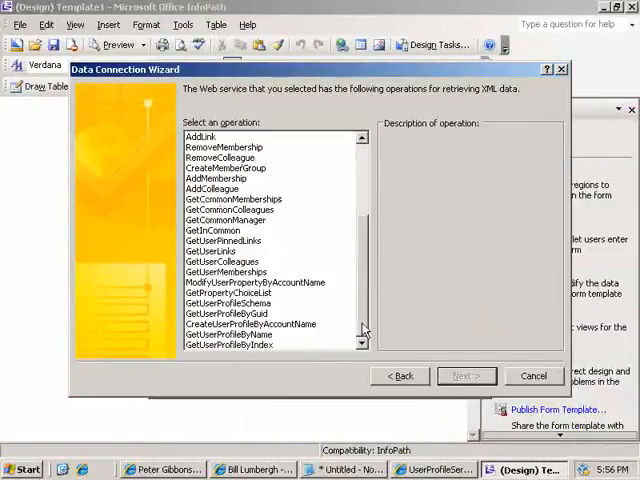
pyautogui.click(466, 375)
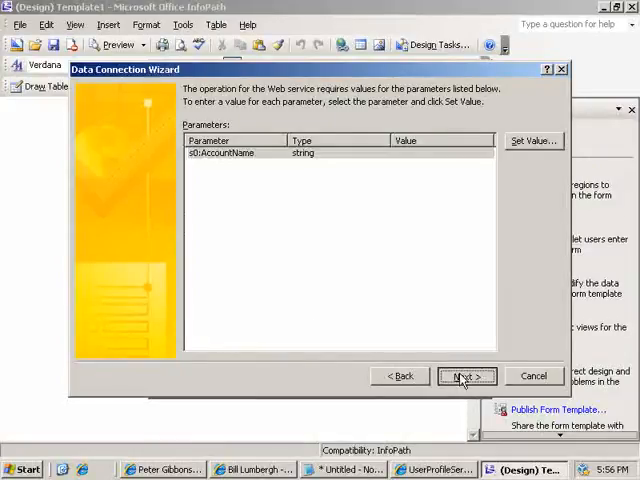
pyautogui.click(465, 375)
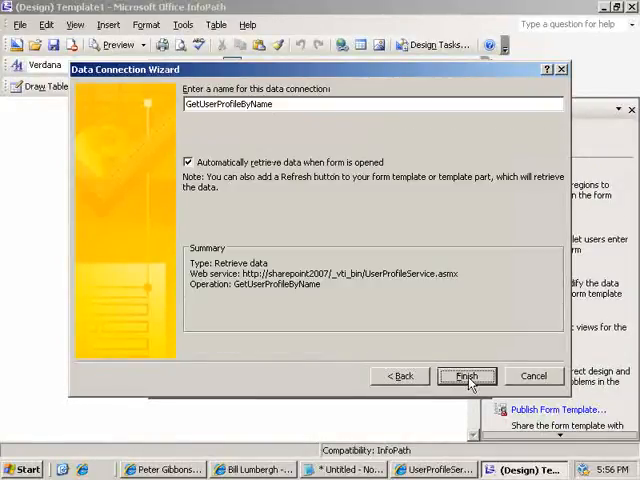
pyautogui.write('USe')
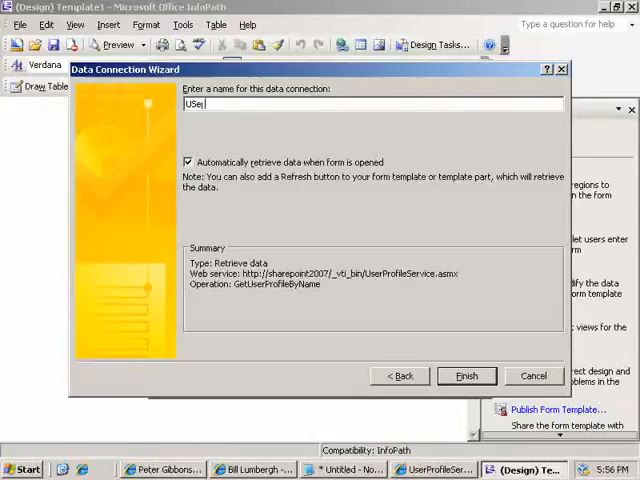
pyautogui.write('UserPro')
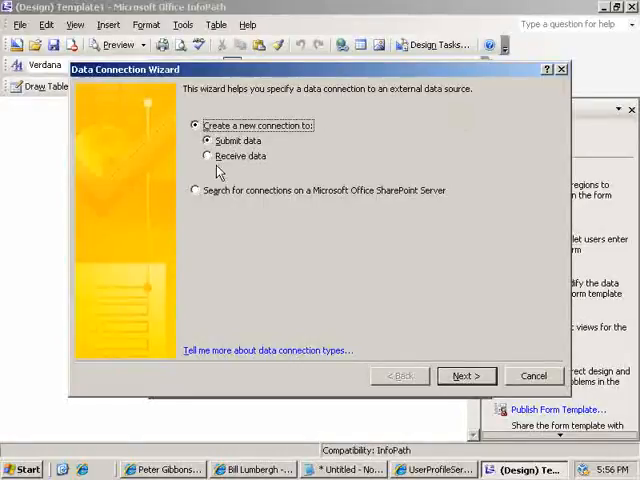
# Step: Create another receive-data web service connection on GetUserProfileByName, named ManagerProfile
pyautogui.click(465, 375)
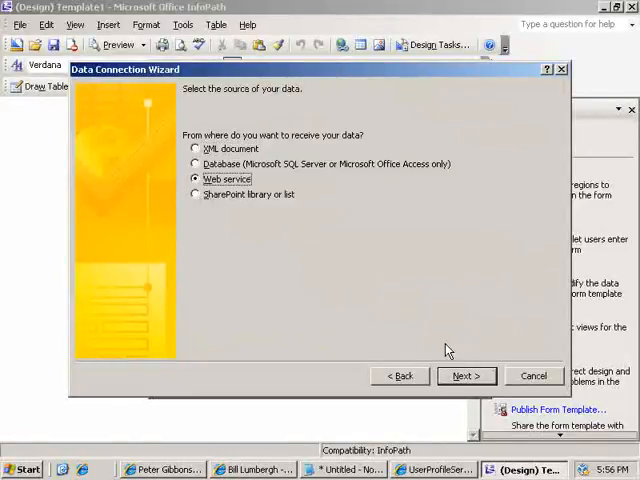
pyautogui.click(465, 375)
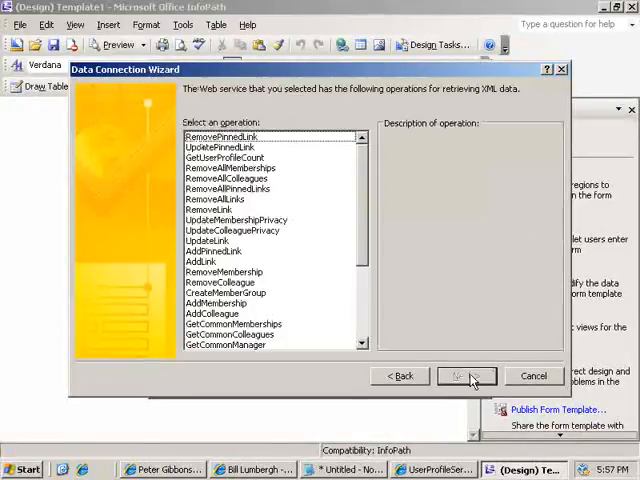
pyautogui.click(466, 375)
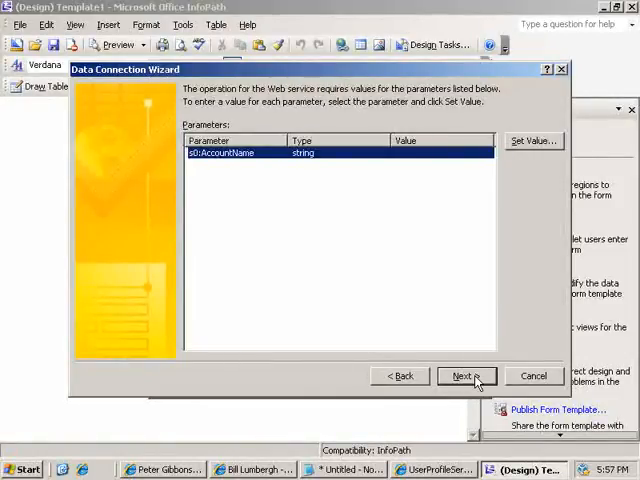
pyautogui.click(464, 375)
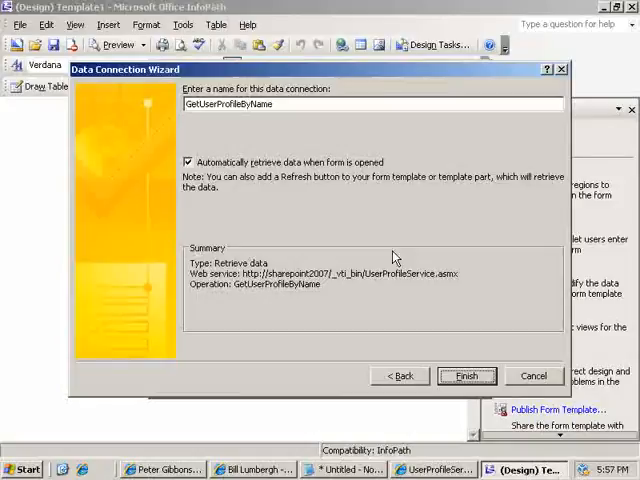
pyautogui.write('ManagerProfile')
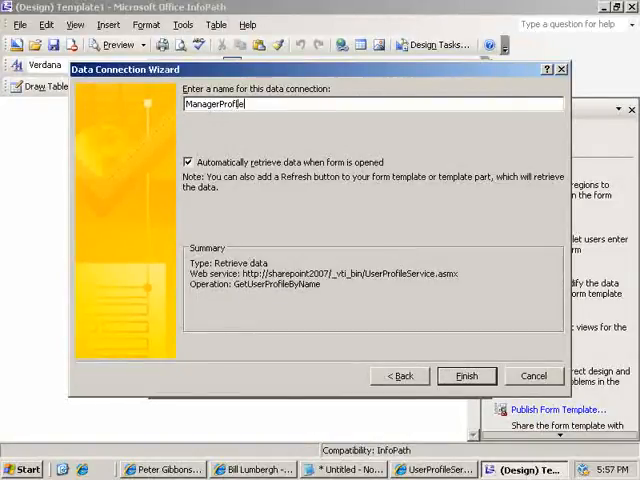
pyautogui.click(465, 375)
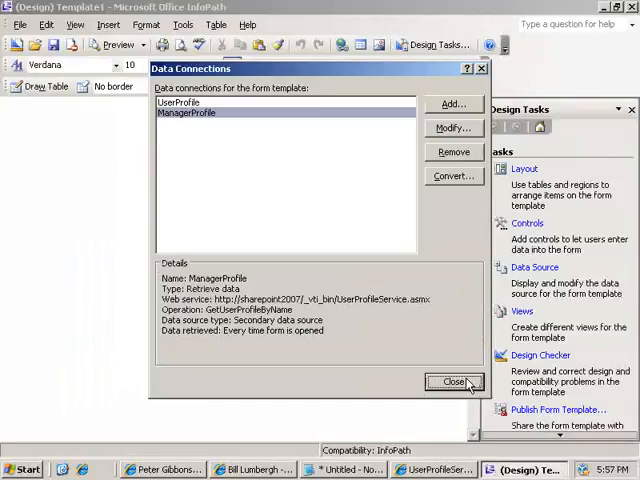
pyautogui.click(455, 382)
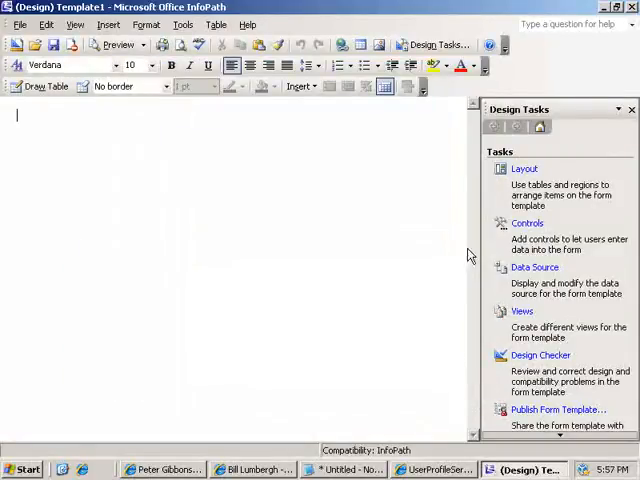
# Step: From the UserProfile data source, insert PropertyData as a repeating table with Name, Privacy, Values
pyautogui.click(527, 222)
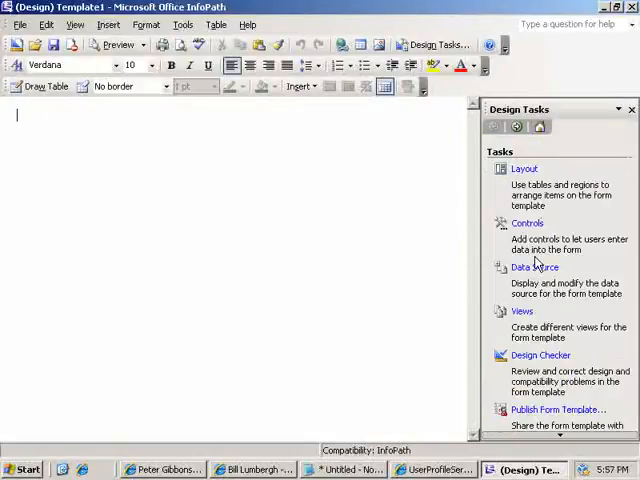
pyautogui.click(535, 267)
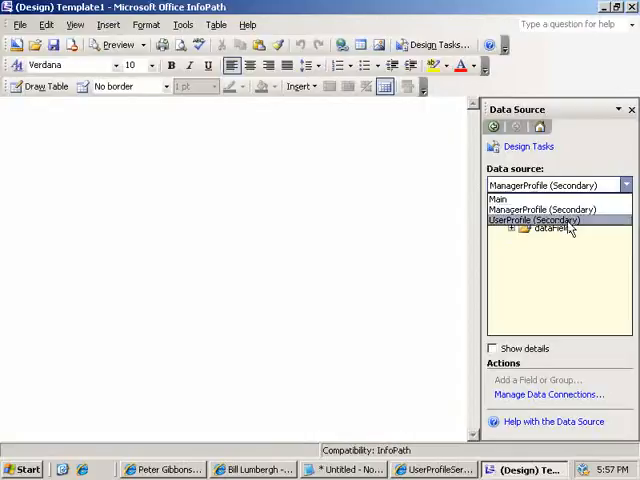
pyautogui.click(541, 220)
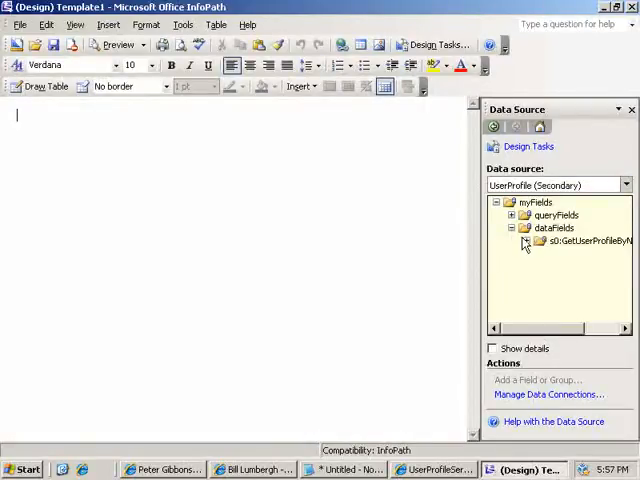
pyautogui.click(523, 240)
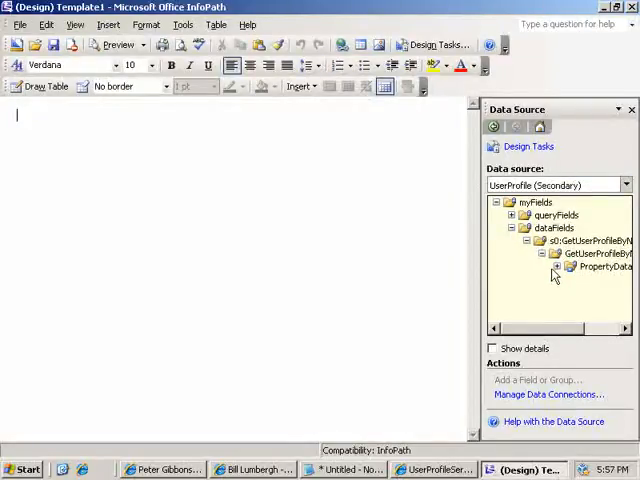
pyautogui.click(557, 270)
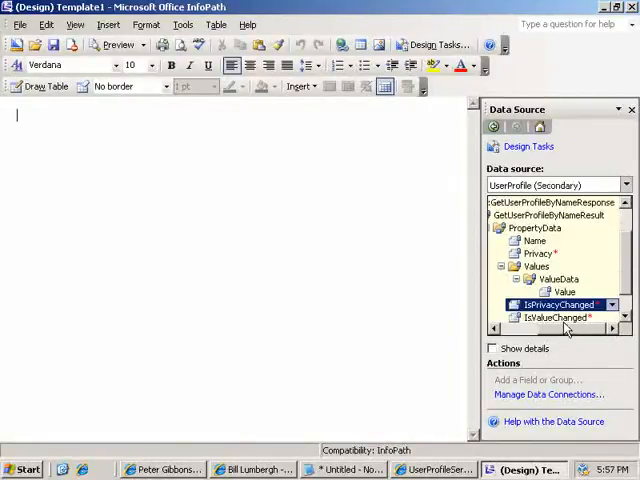
pyautogui.click(550, 215)
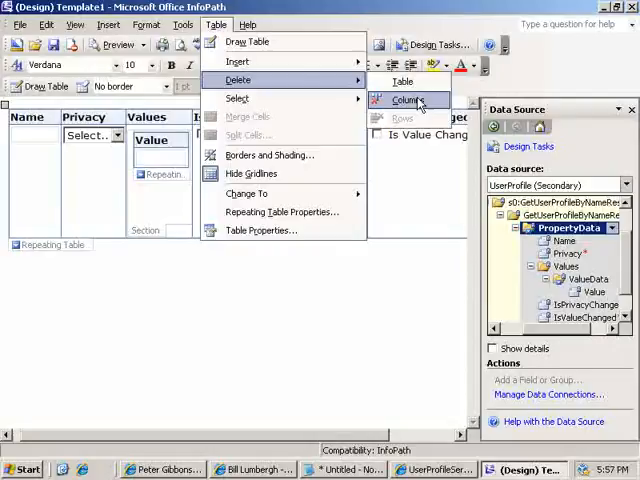
# Step: Delete the Is Privacy Changed and Is Value Changed columns; add User Profile and Manager Profile headings
pyautogui.click(408, 100)
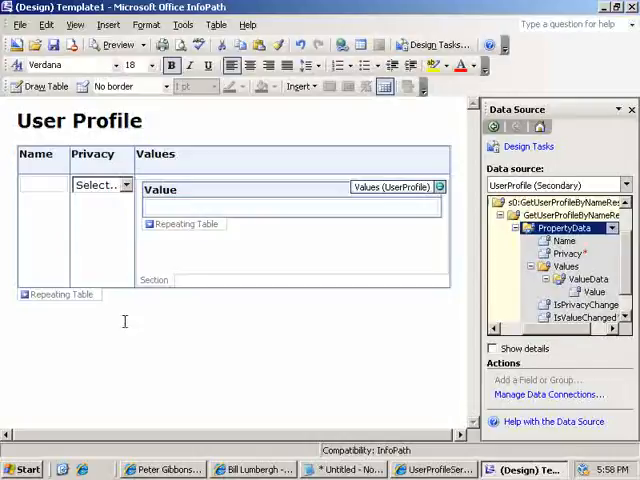
pyautogui.write('M')
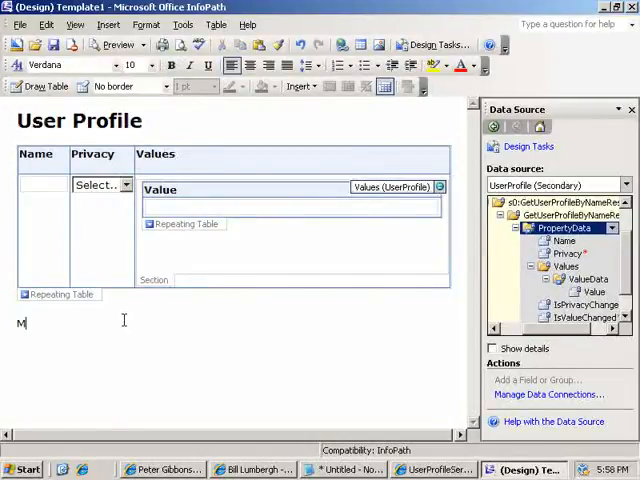
pyautogui.write('anager profile')
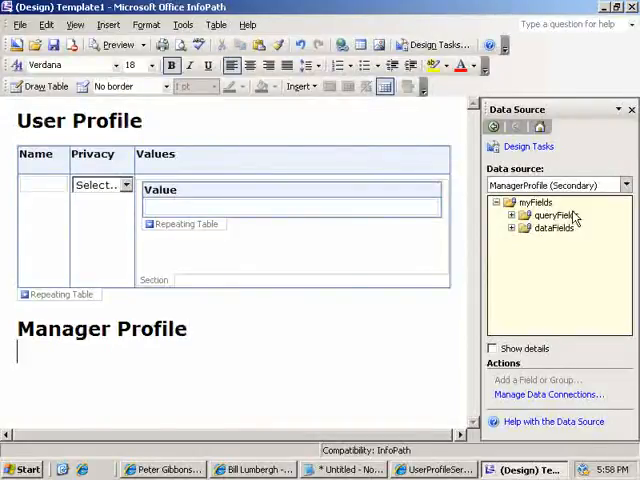
# Step: Insert ManagerProfile's PropertyData as a repeating table and delete its extra change-flag columns
pyautogui.click(511, 228)
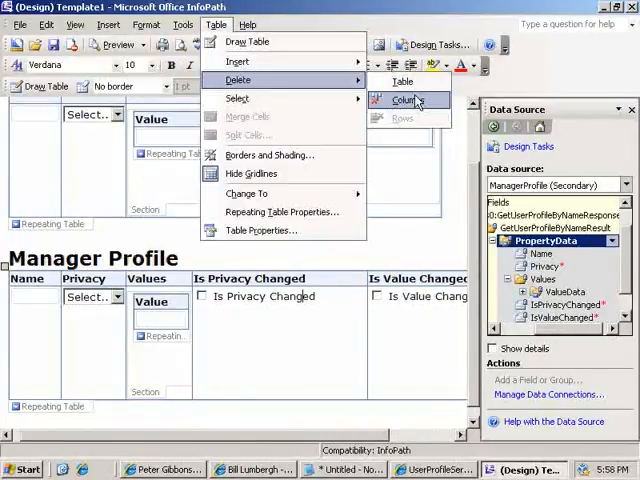
pyautogui.click(403, 99)
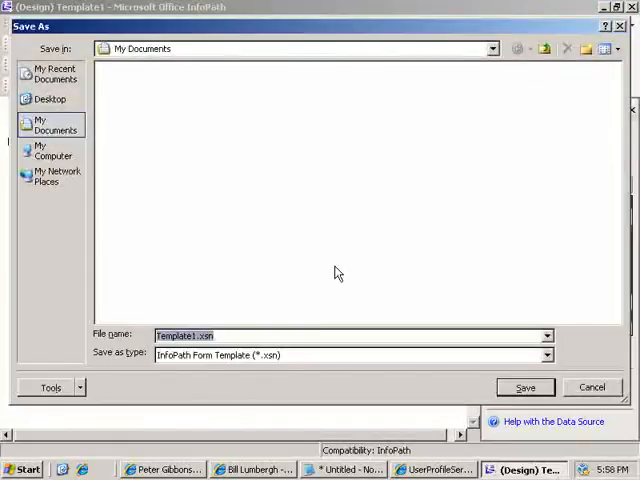
# Step: Save the form template as c:\ADManagerDetails.xsn
pyautogui.write('c:\\AD')
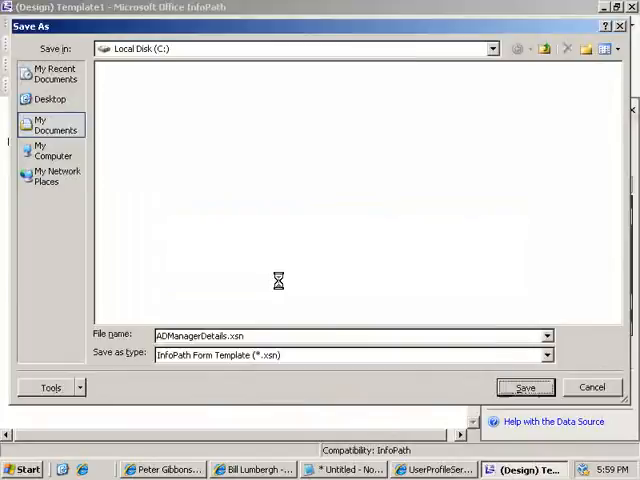
pyautogui.click(525, 388)
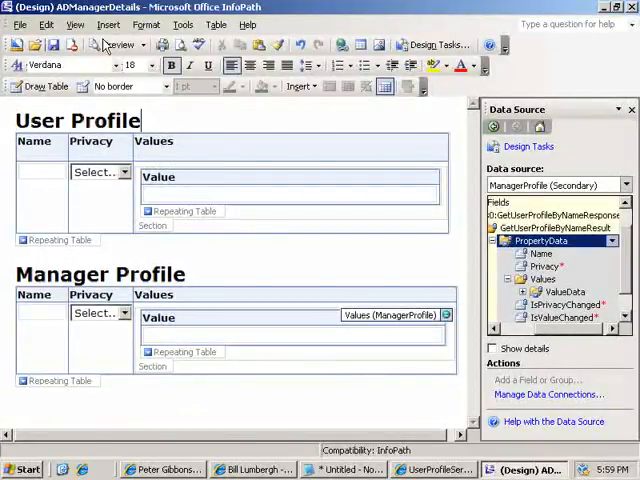
# Step: In Form Options open rules, add a Set a field's value action for ManagerProfile AccountName, sourced from UserProfile Value
pyautogui.click(183, 24)
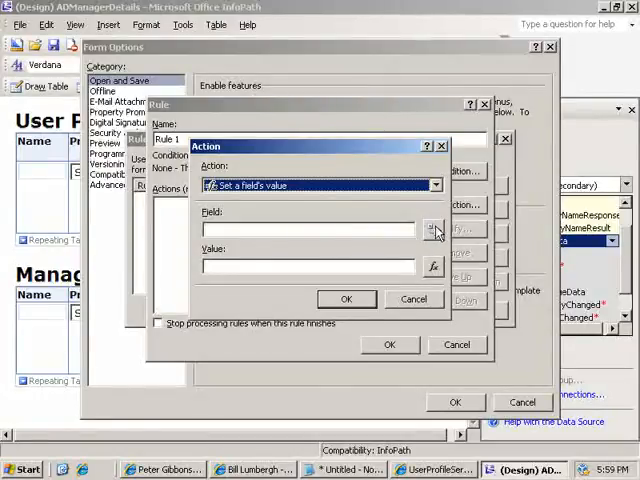
pyautogui.click(433, 229)
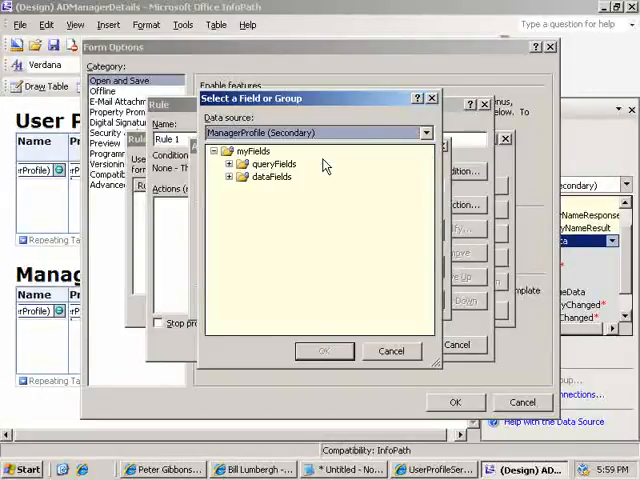
pyautogui.click(230, 163)
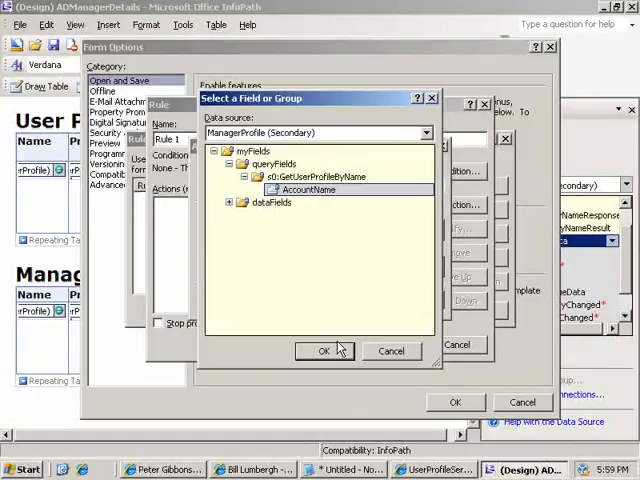
pyautogui.click(323, 350)
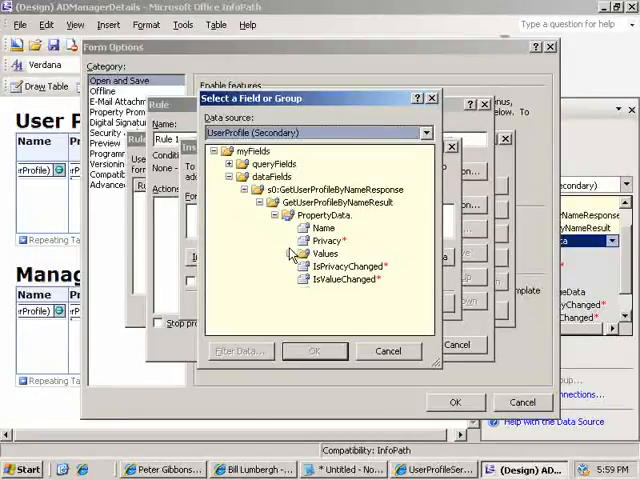
pyautogui.click(292, 253)
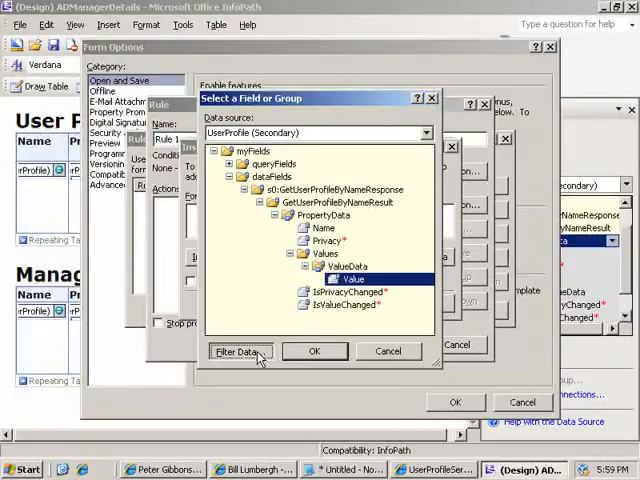
# Step: Filter the value to Value[Name = "Manager"], add the Query ManagerProfile action, and confirm all dialogs
pyautogui.click(240, 351)
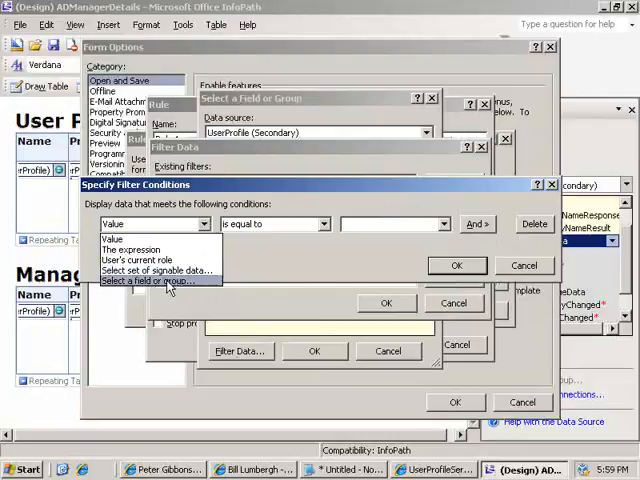
pyautogui.click(152, 281)
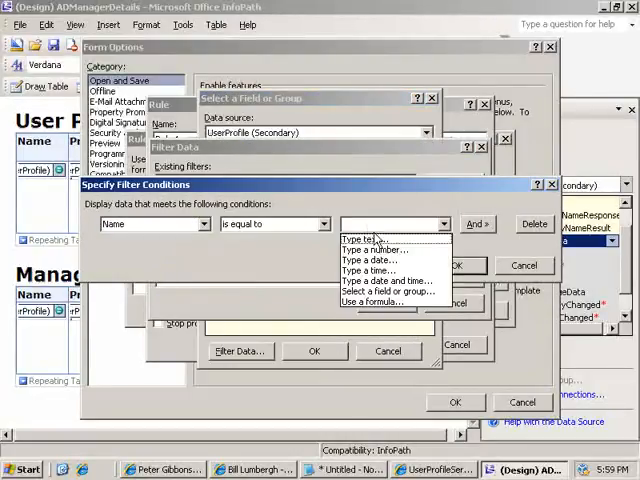
pyautogui.write('Manal')
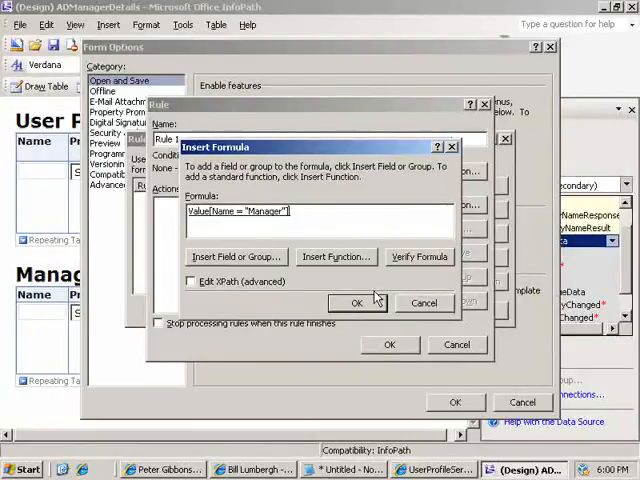
pyautogui.click(357, 303)
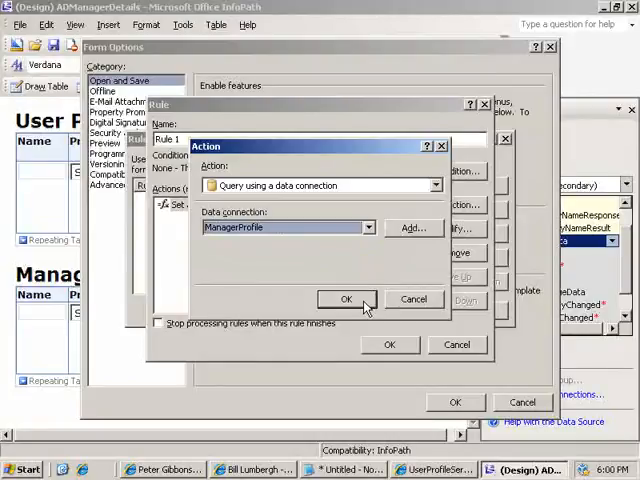
pyautogui.click(346, 299)
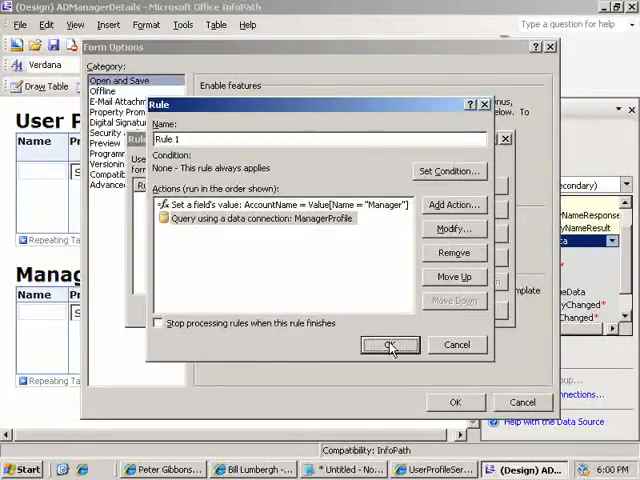
pyautogui.click(389, 345)
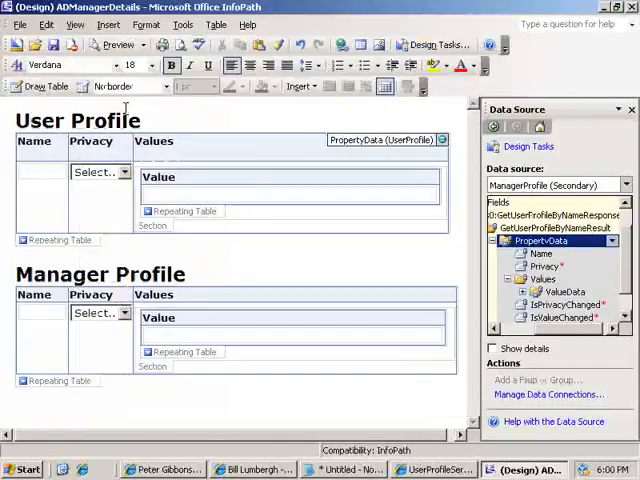
# Step: In Form Options' Security and Trust, disable automatic security and select Full Trust
pyautogui.click(182, 24)
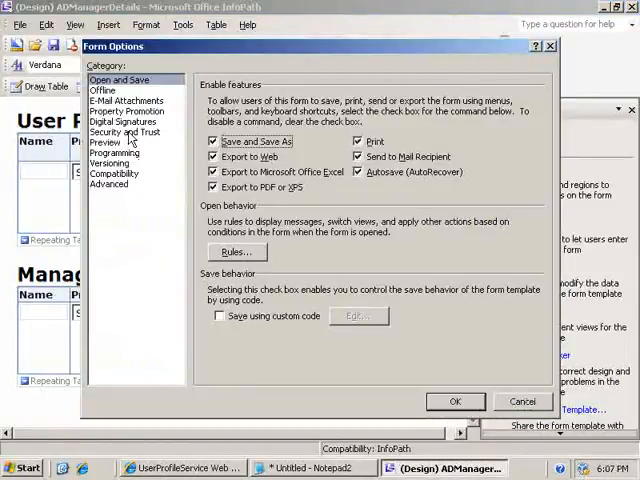
pyautogui.click(123, 131)
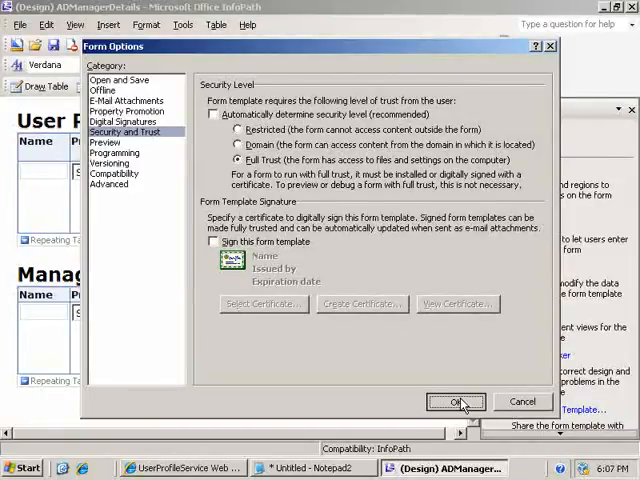
pyautogui.click(456, 401)
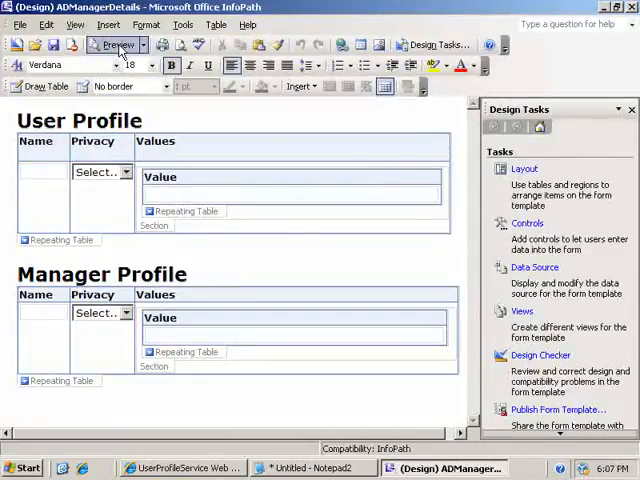
# Step: Preview the form, retry the profile data connections, and scroll through the current user's values
pyautogui.click(117, 44)
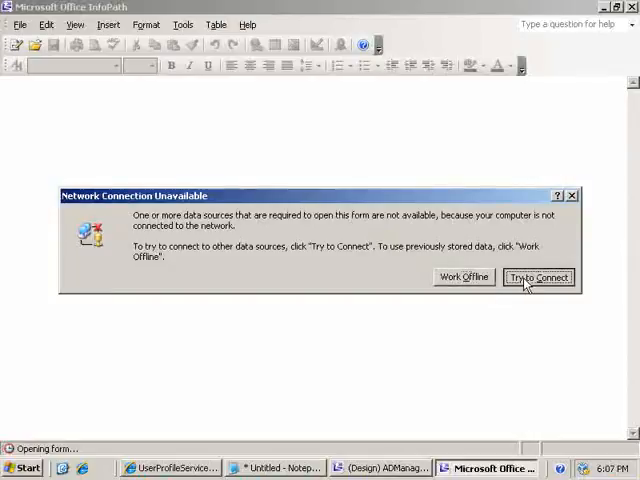
pyautogui.click(538, 277)
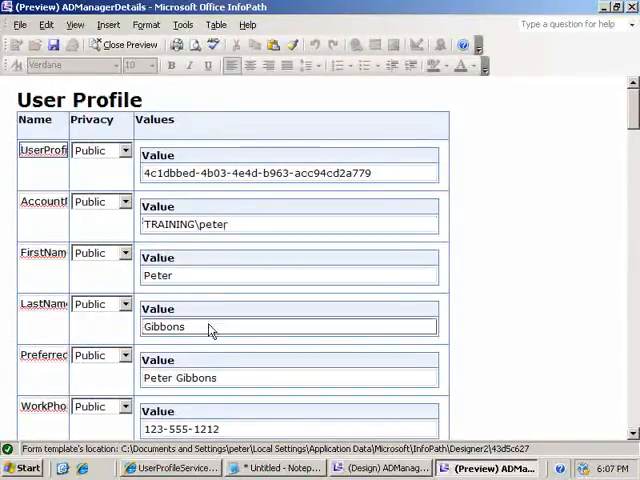
pyautogui.scroll(-3)
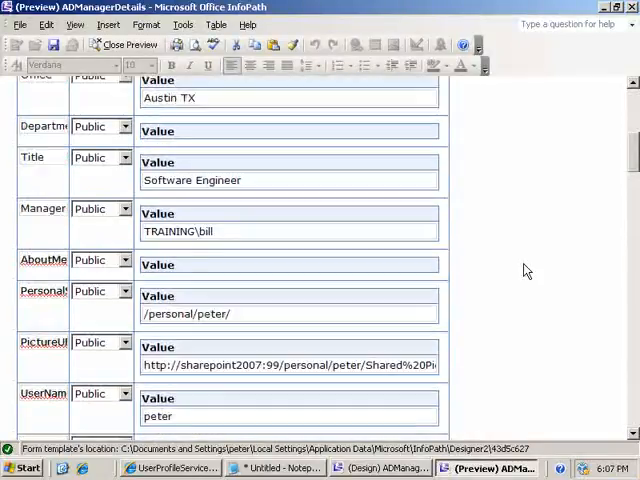
pyautogui.scroll(-3)
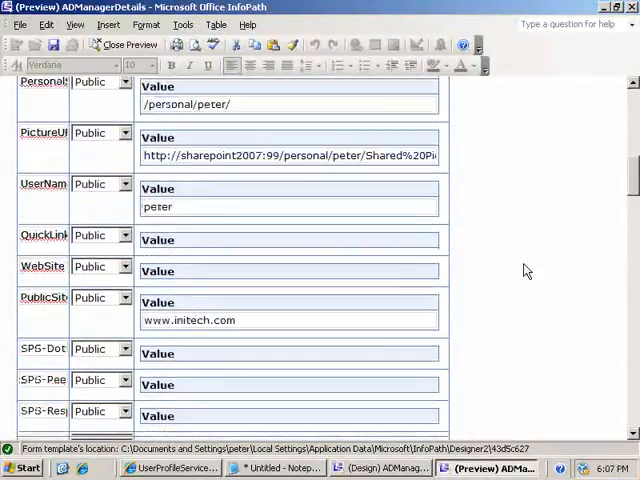
pyautogui.scroll(-3)
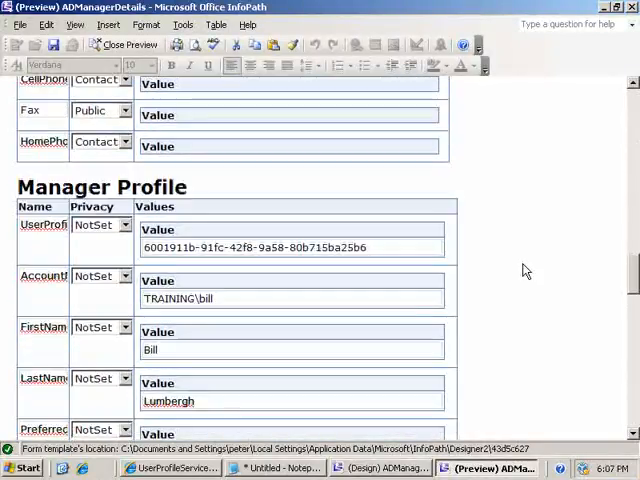
# Step: Scroll through Bill Lumbergh's Manager Profile in the preview, inspecting his personal site value
pyautogui.scroll(-3)
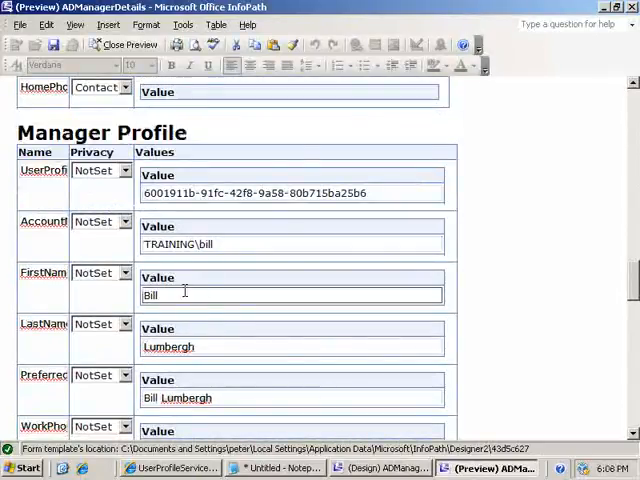
pyautogui.scroll(-3)
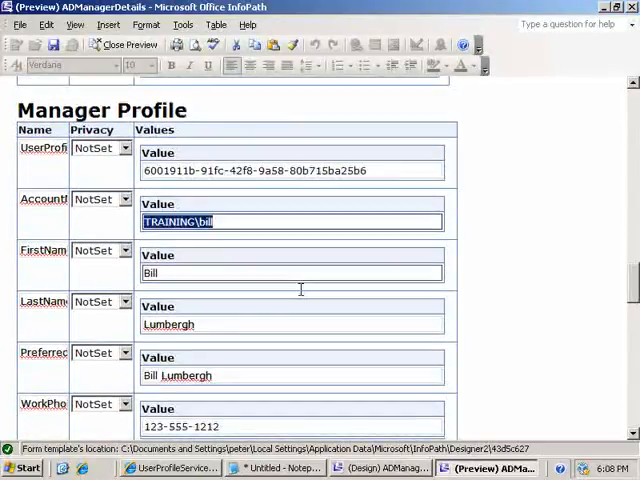
pyautogui.scroll(-3)
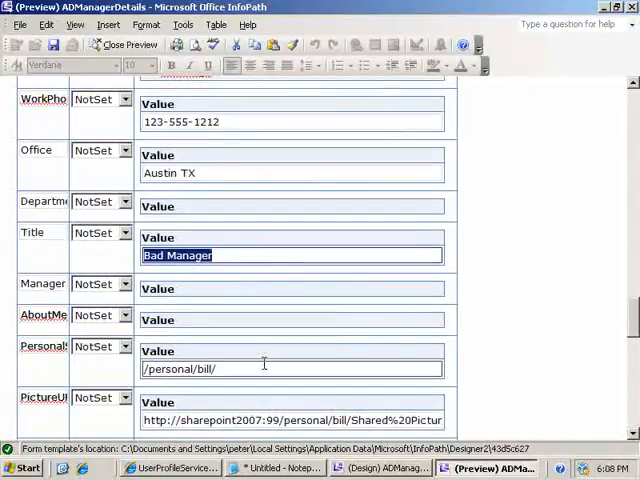
pyautogui.click(180, 369)
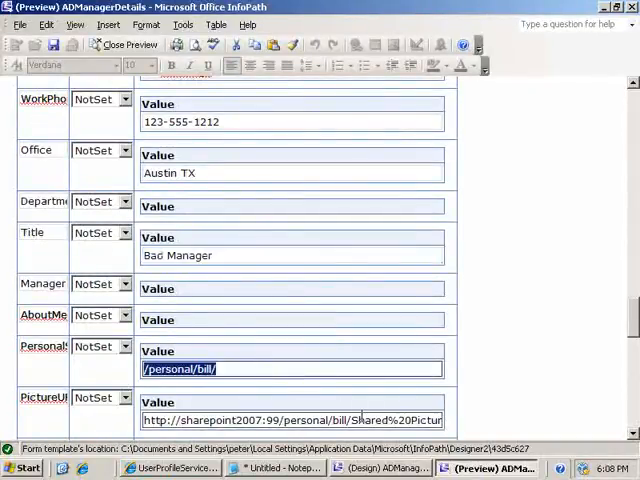
pyautogui.scroll(-3)
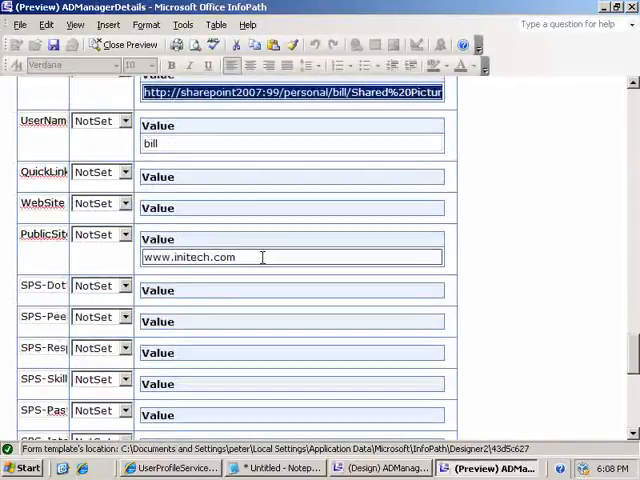
pyautogui.scroll(-3)
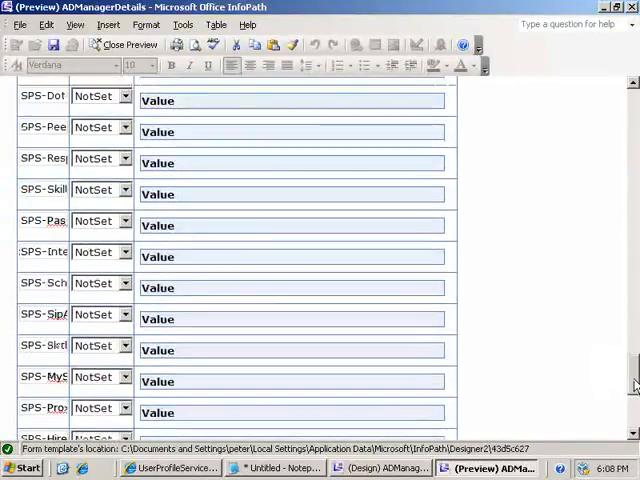
pyautogui.scroll(-3)
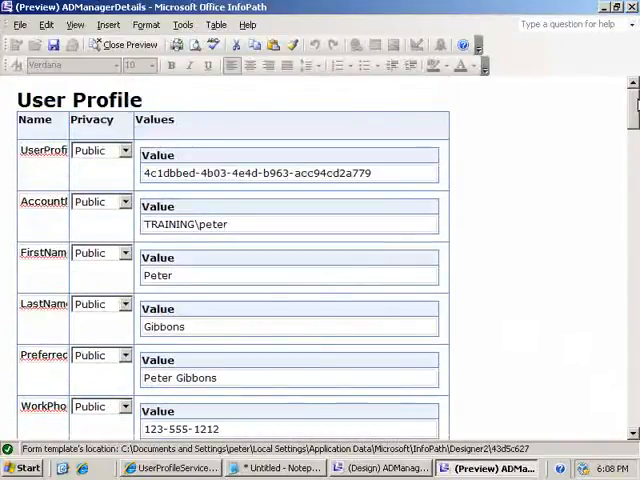
pyautogui.scroll(-3)
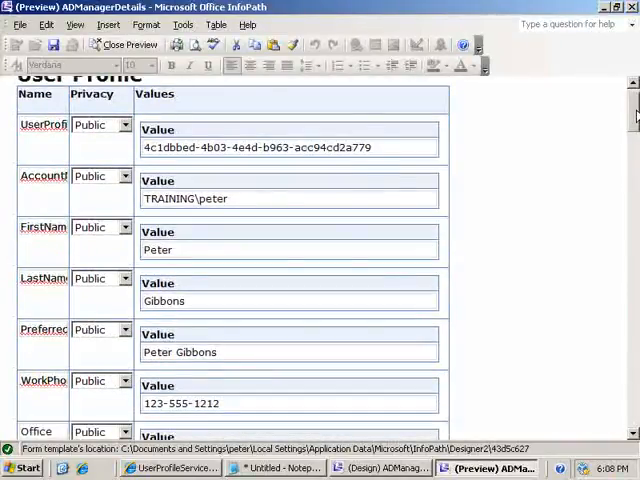
pyautogui.scroll(-3)
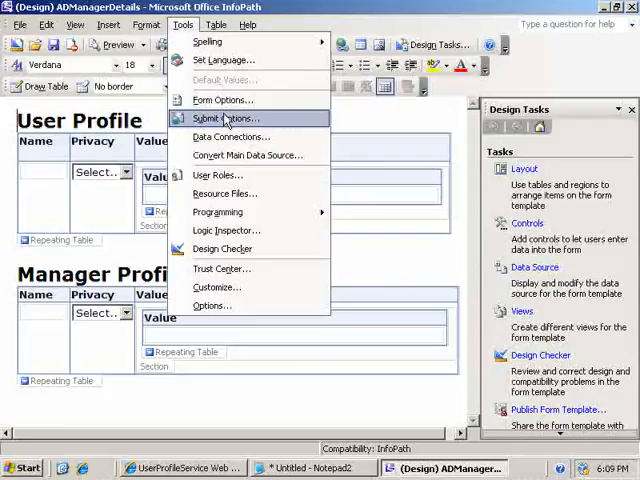
# Step: Open the form's data connections and modify ManagerProfile to show its UserProfileService address
pyautogui.click(232, 137)
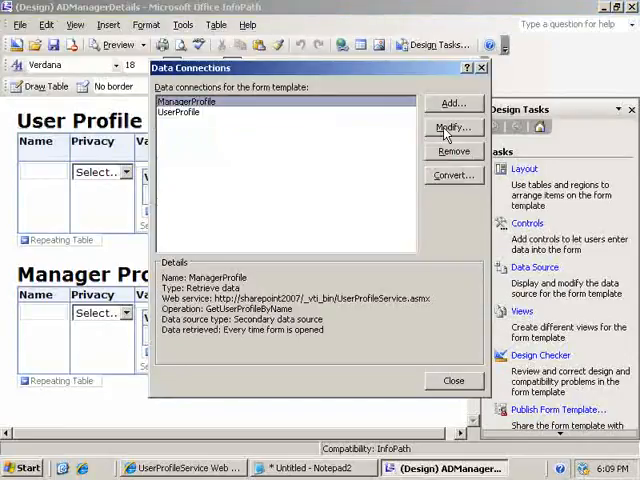
pyautogui.click(452, 128)
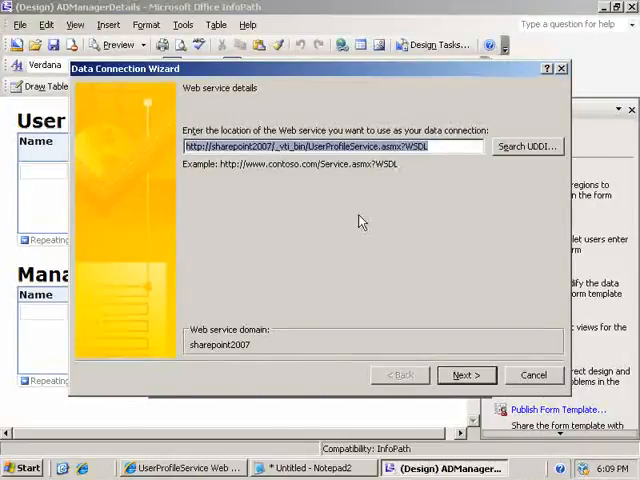